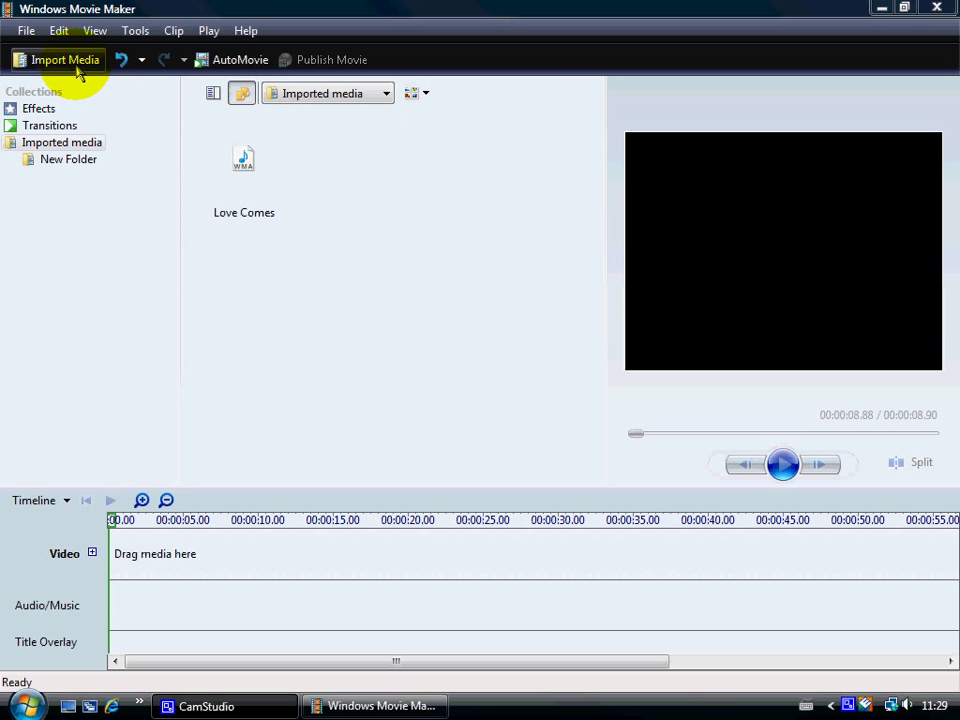
# Import the 'Titles and music' clip from the Camstudio recordings folder.
pyautogui.click(64, 59)
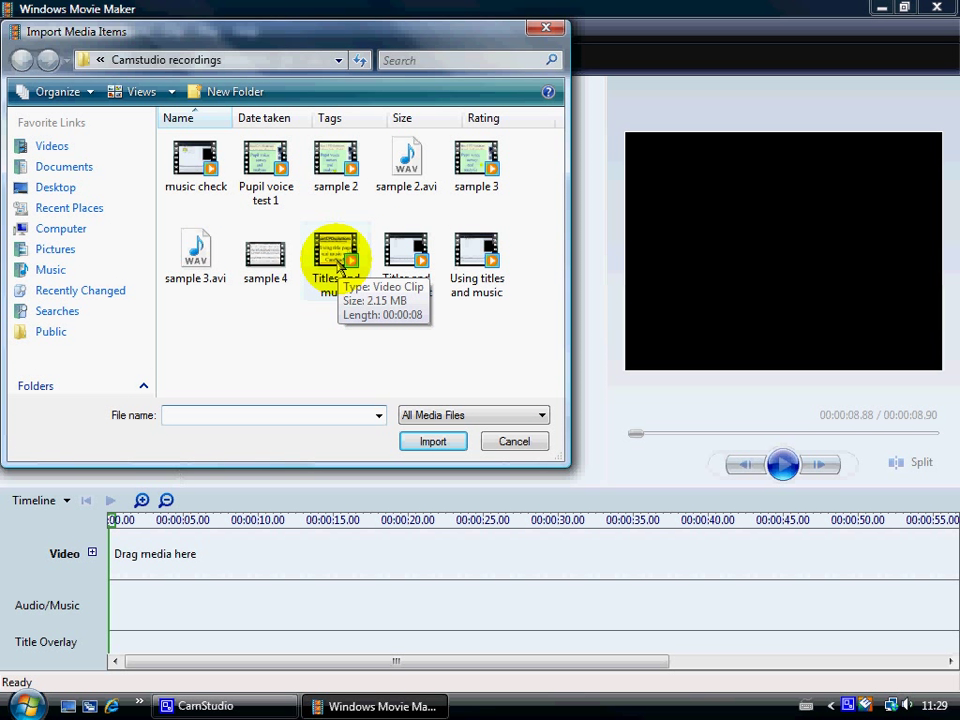
pyautogui.click(432, 441)
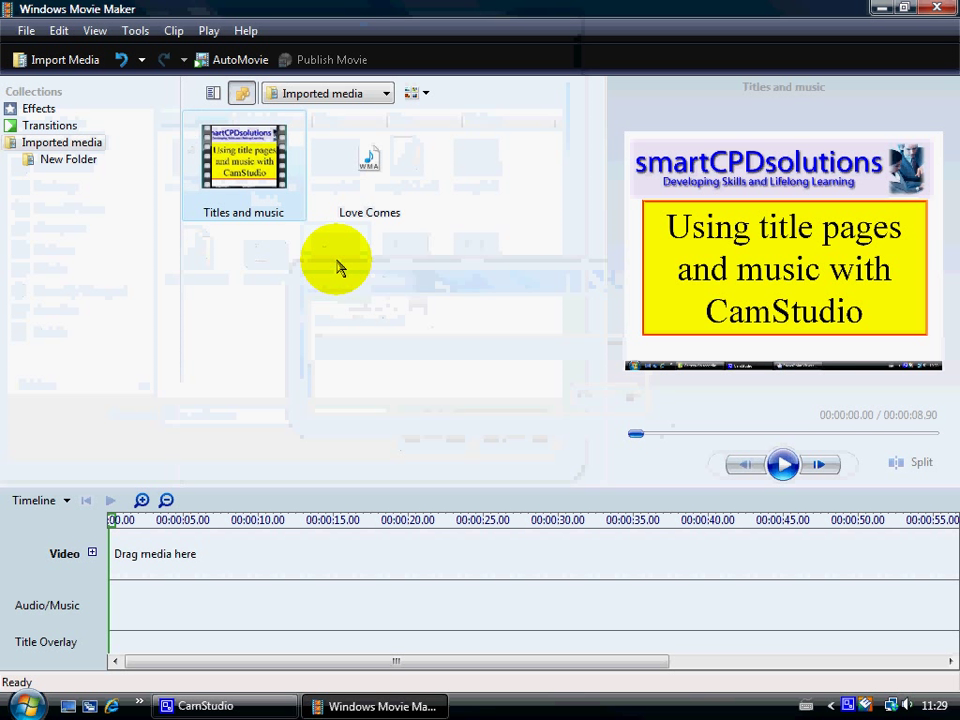
pyautogui.moveTo(319, 263)
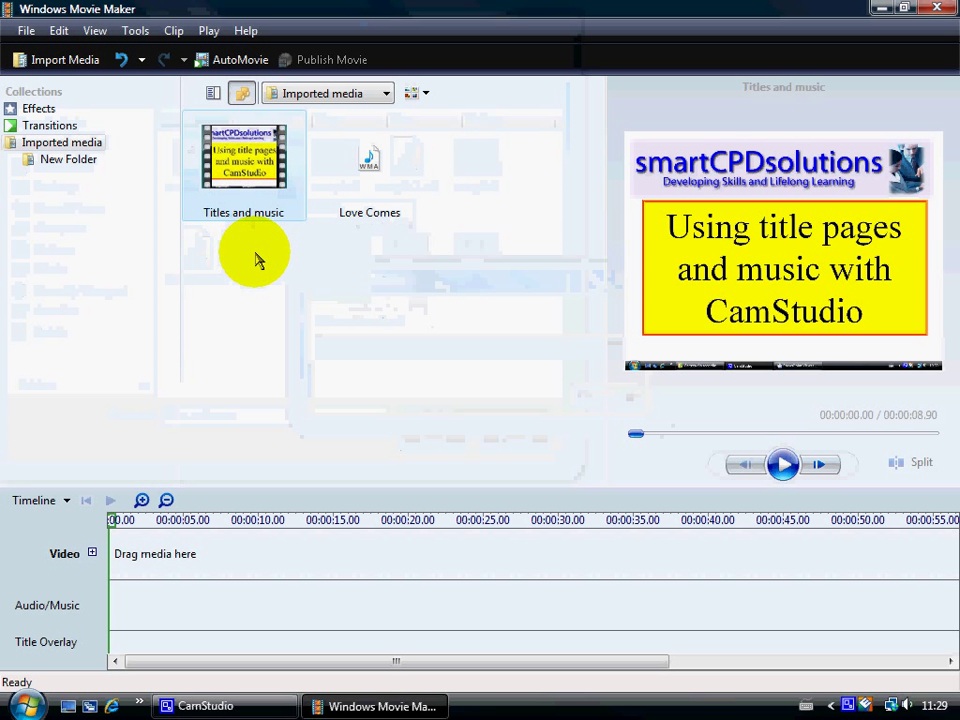
pyautogui.moveTo(258, 256)
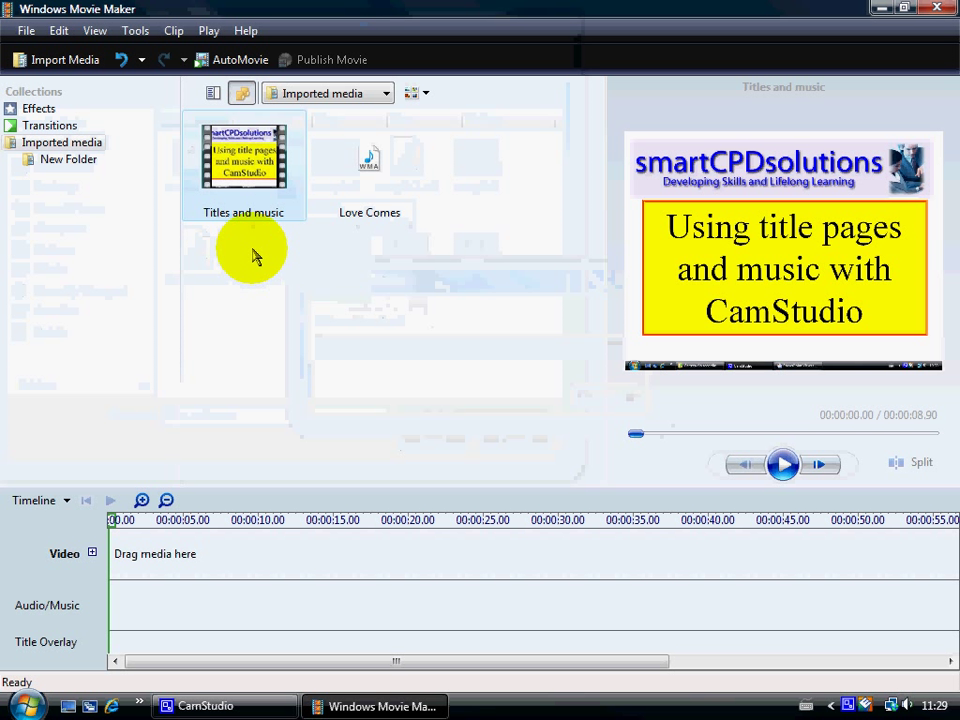
pyautogui.moveTo(75, 580)
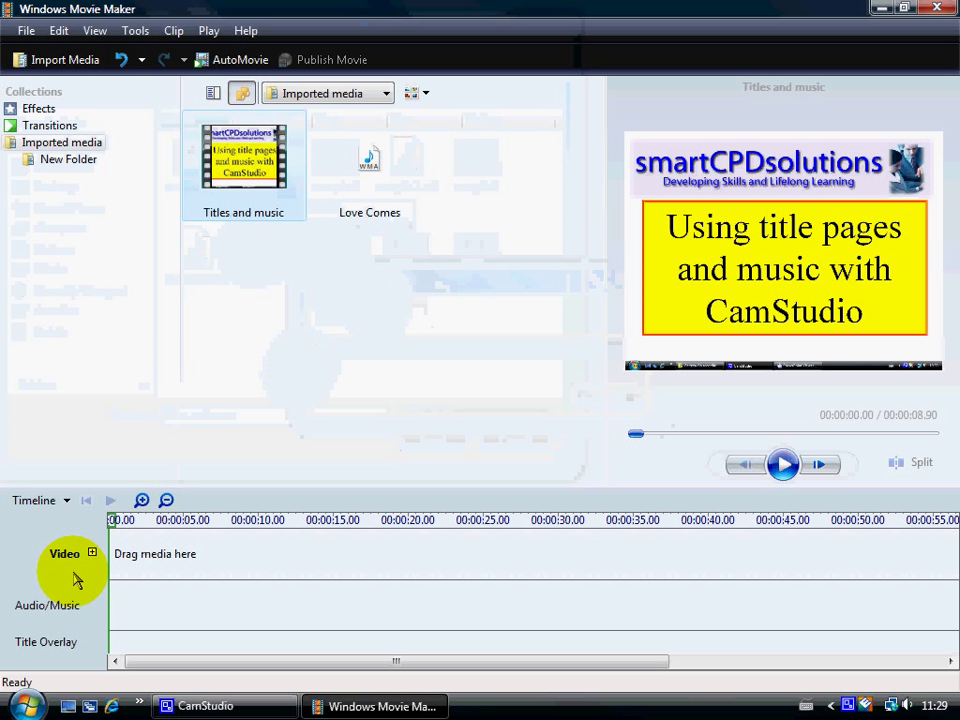
pyautogui.moveTo(91, 554)
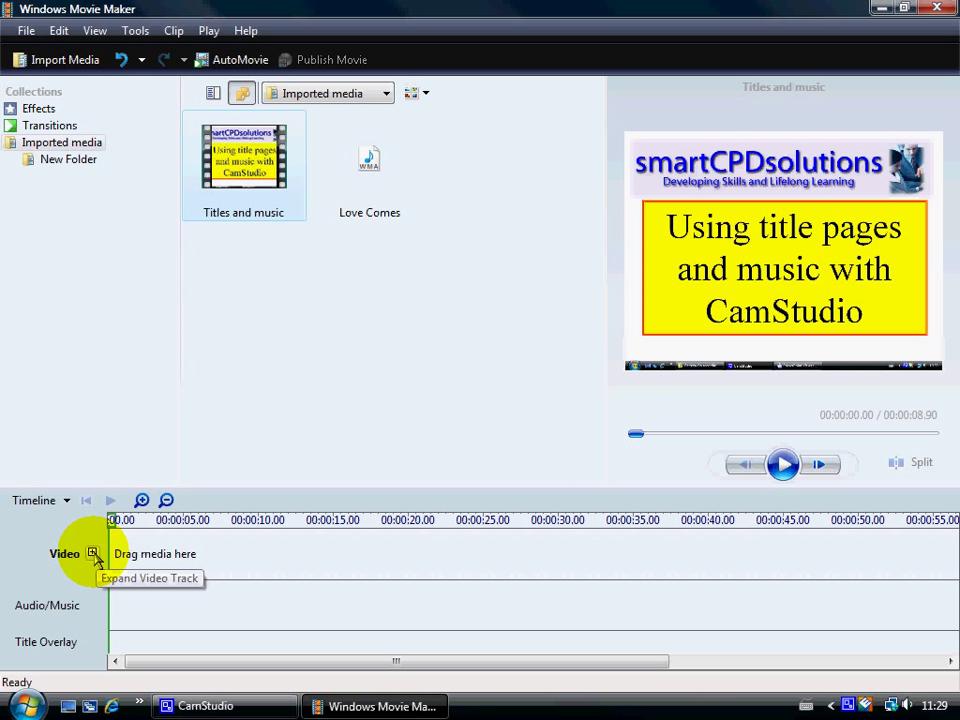
# Expand the Video track with its plus sign to show transition and audio lanes.
pyautogui.click(91, 554)
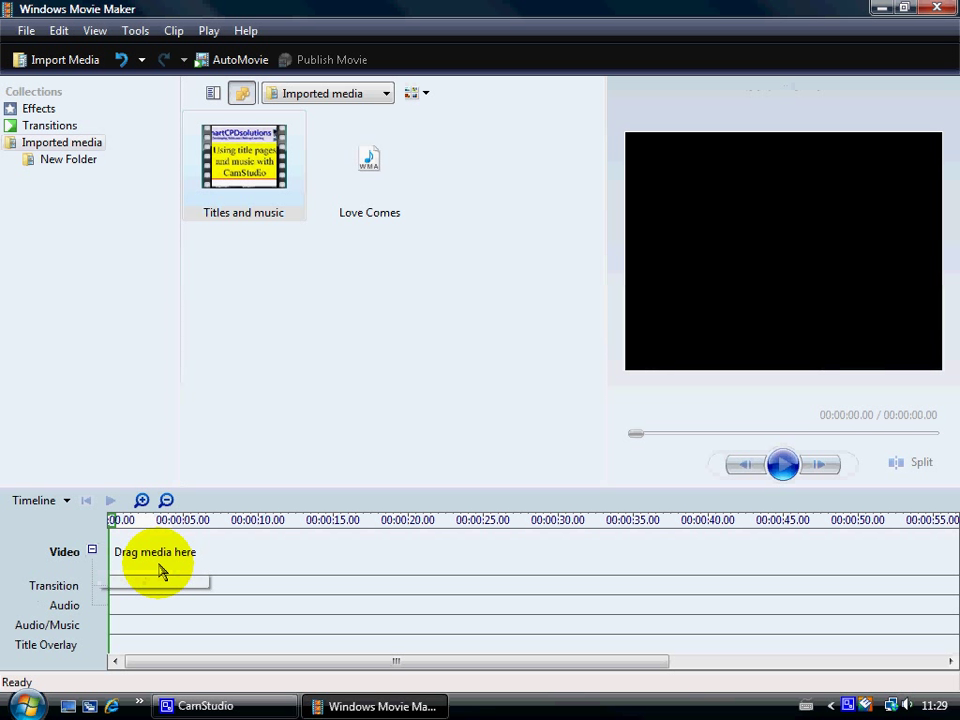
pyautogui.moveTo(220, 415)
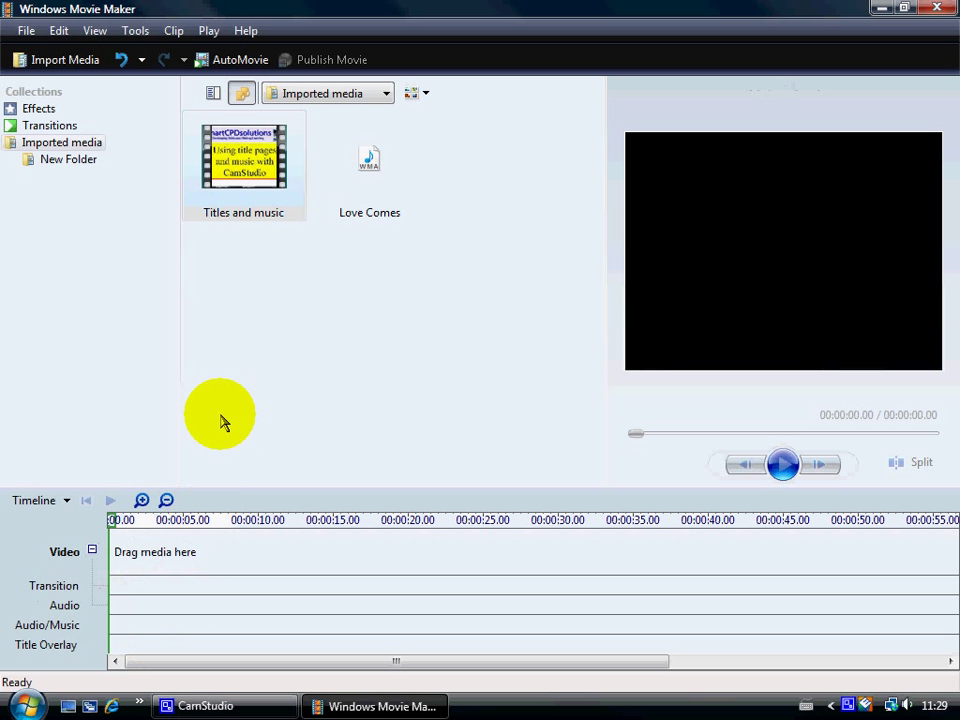
pyautogui.moveTo(191, 360)
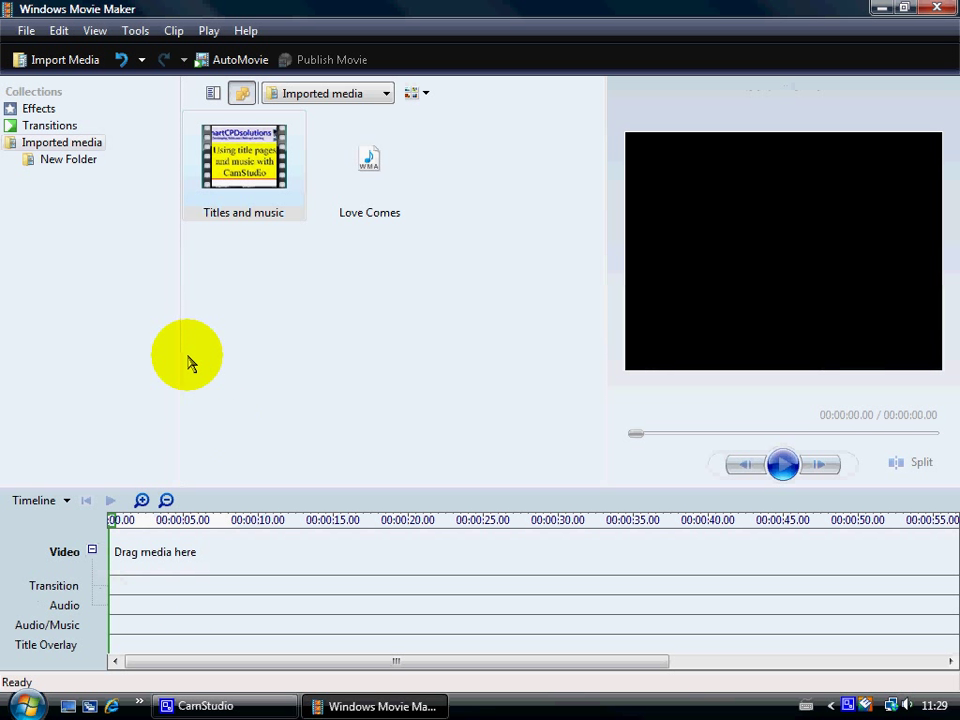
# Start a new 'Title at the beginning' from Tools > Titles and Credits.
pyautogui.click(162, 25)
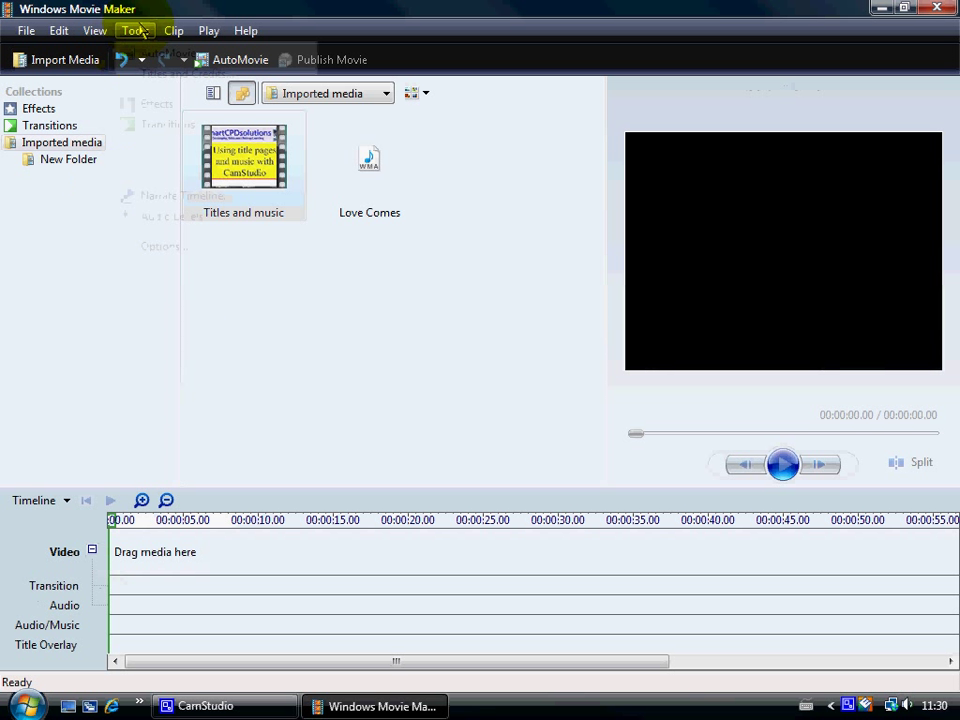
pyautogui.click(141, 21)
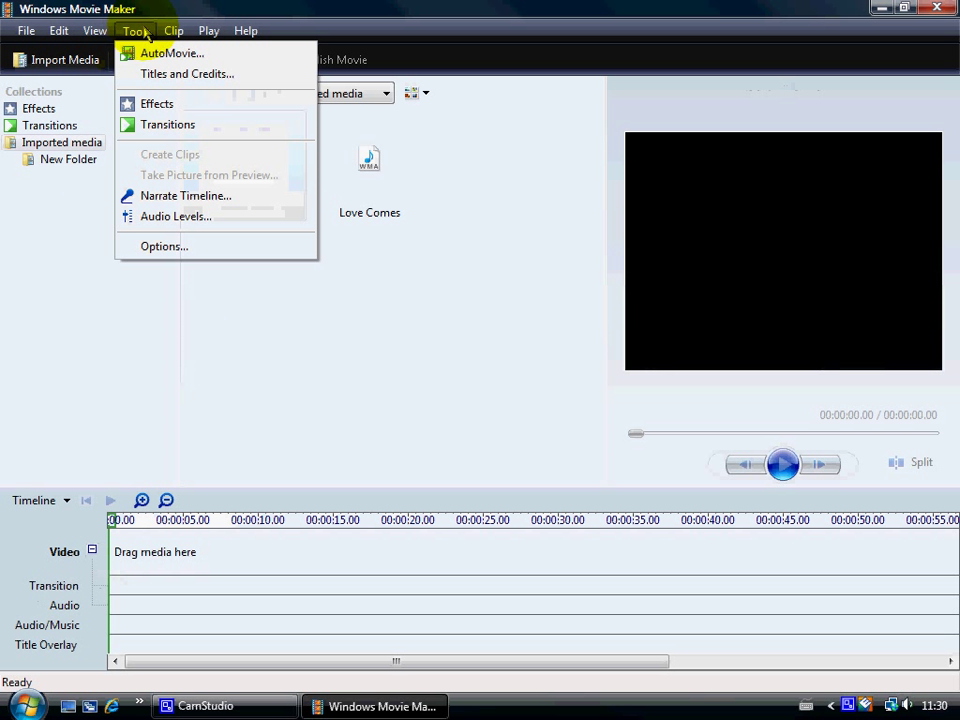
pyautogui.moveTo(166, 76)
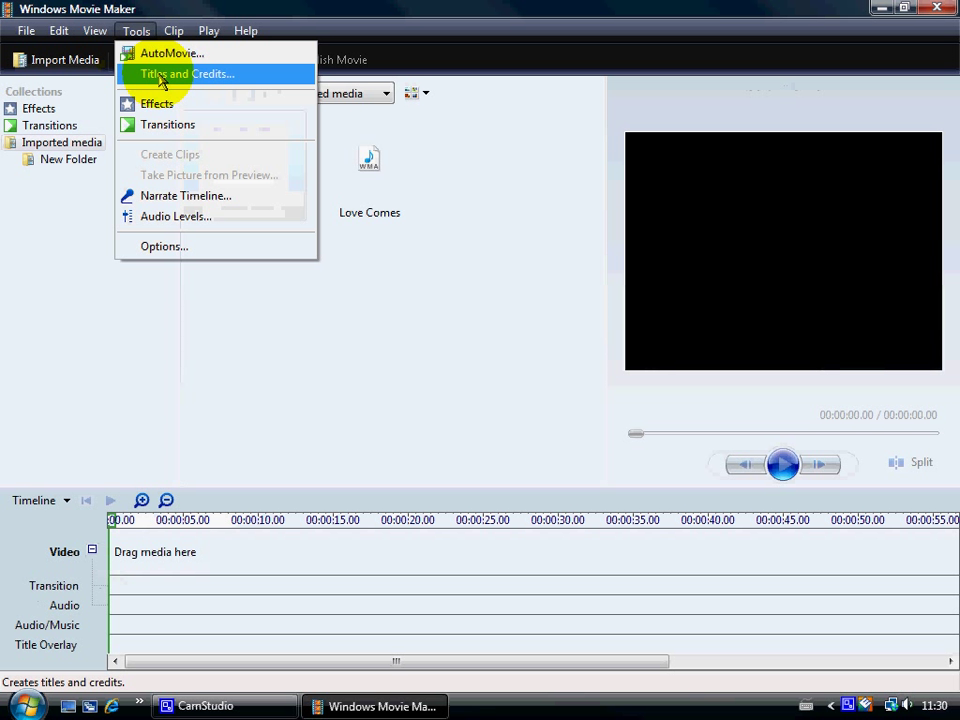
pyautogui.click(192, 73)
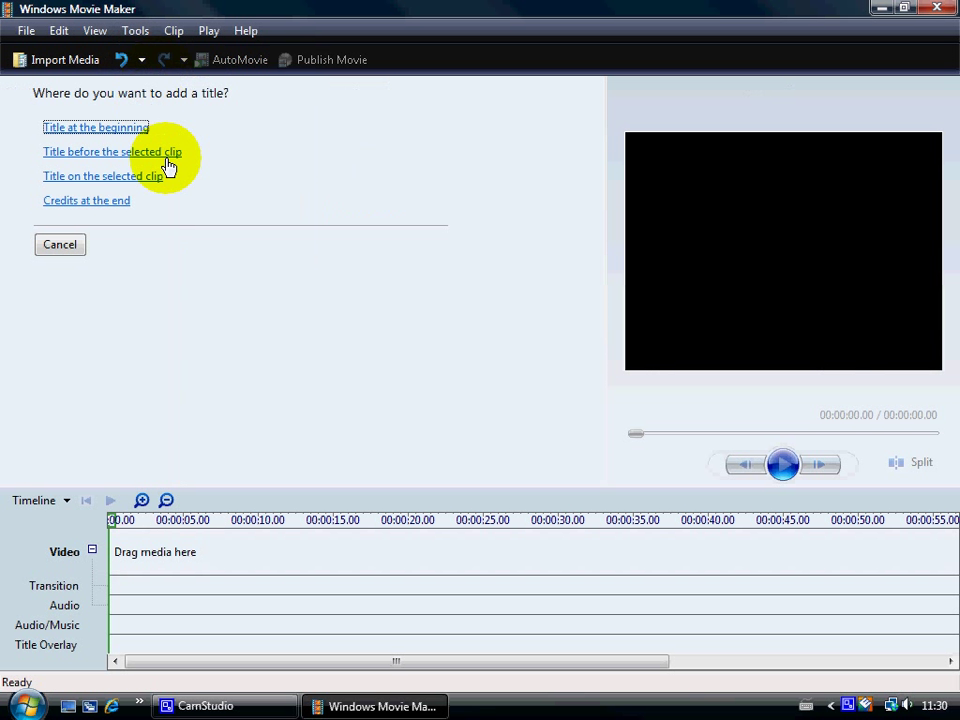
pyautogui.moveTo(116, 130)
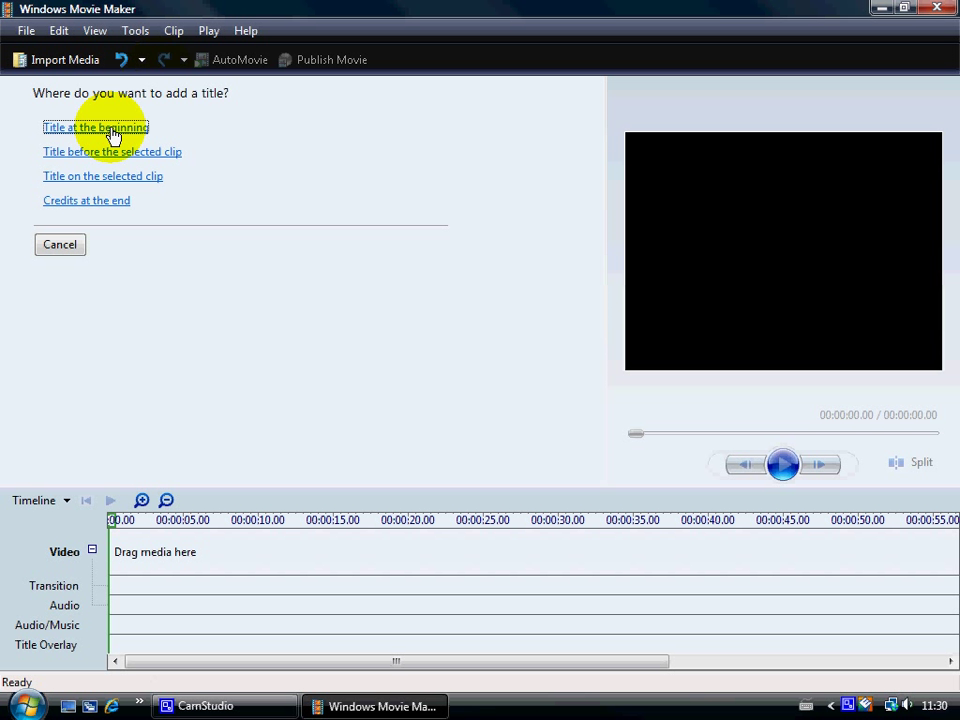
pyautogui.click(93, 127)
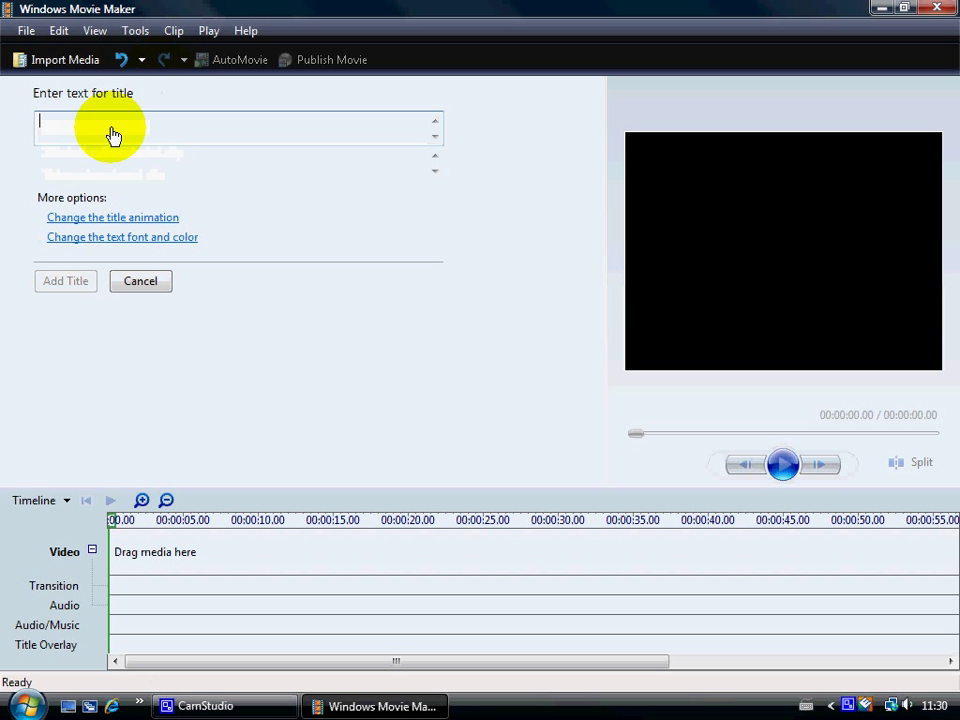
# Enter 'Smart CPD Solutions presents' as the opening title text, correcting the typo.
pyautogui.write('Sm')
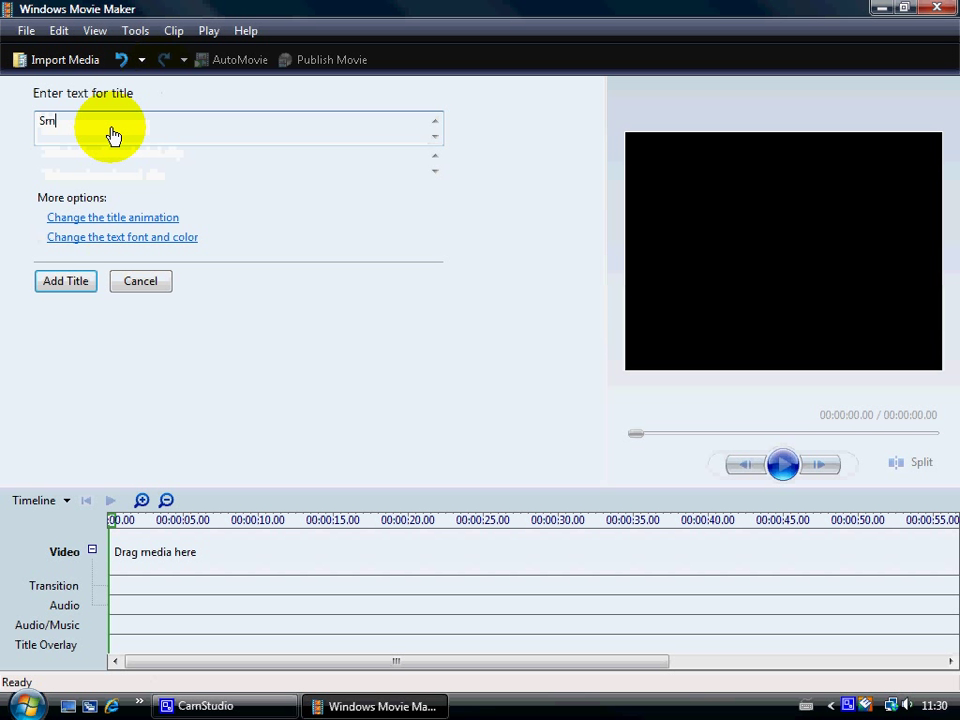
pyautogui.write('art CP')
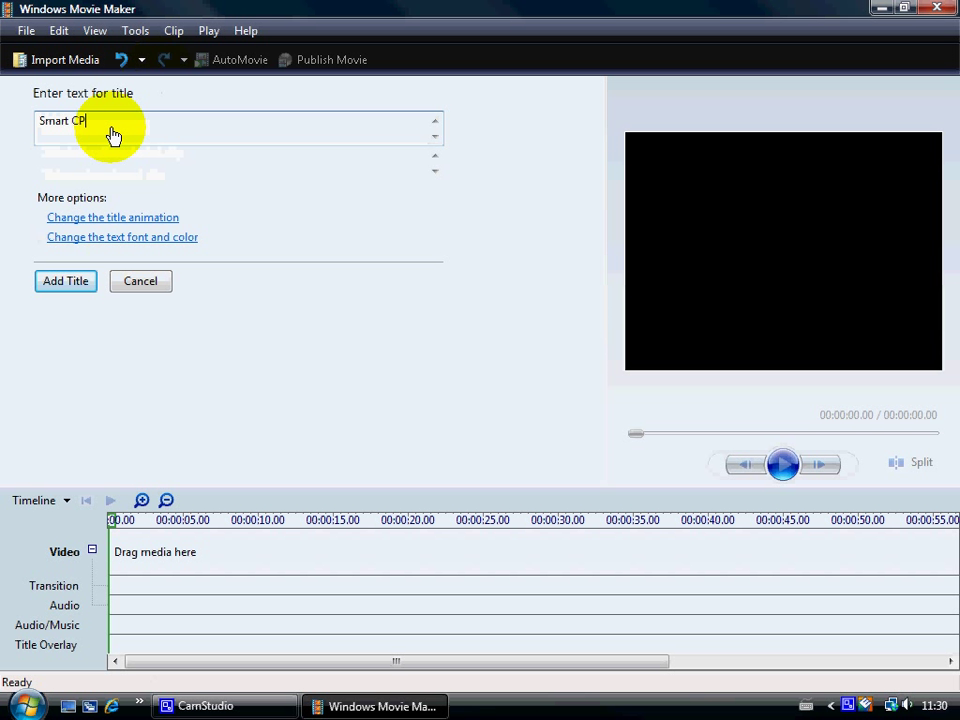
pyautogui.write('D Solution')
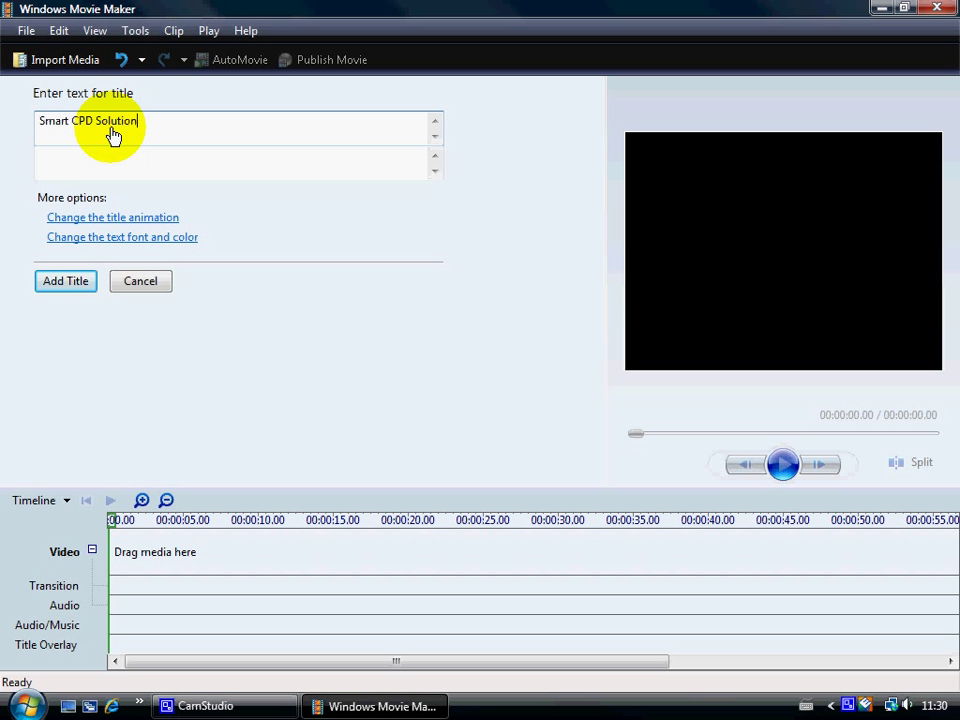
pyautogui.write('s prs')
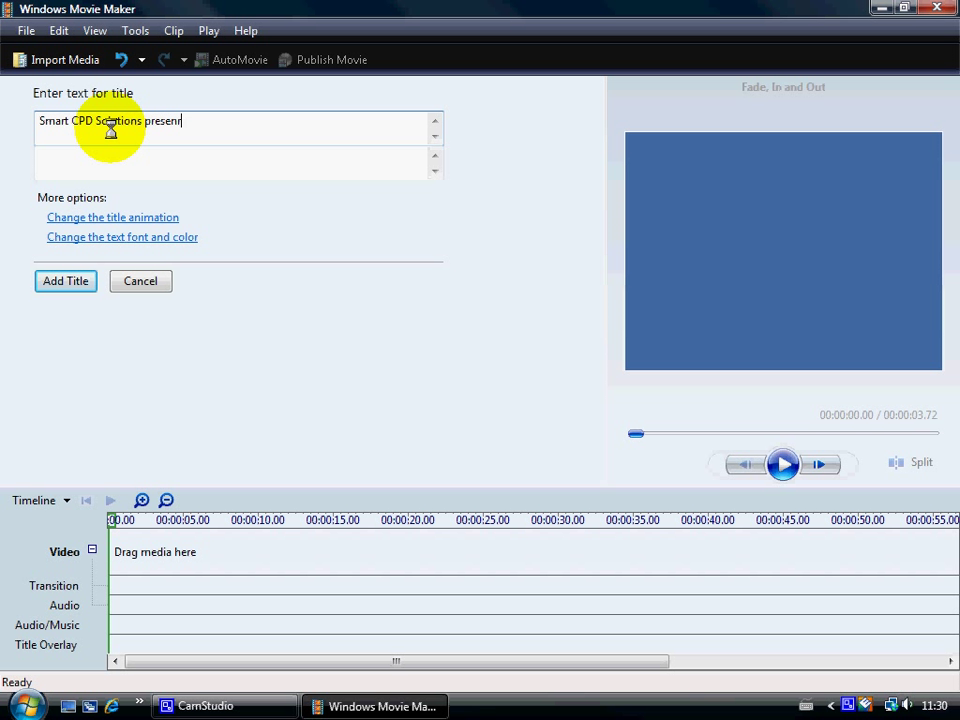
pyautogui.press('Backspace')
pyautogui.write('ts')
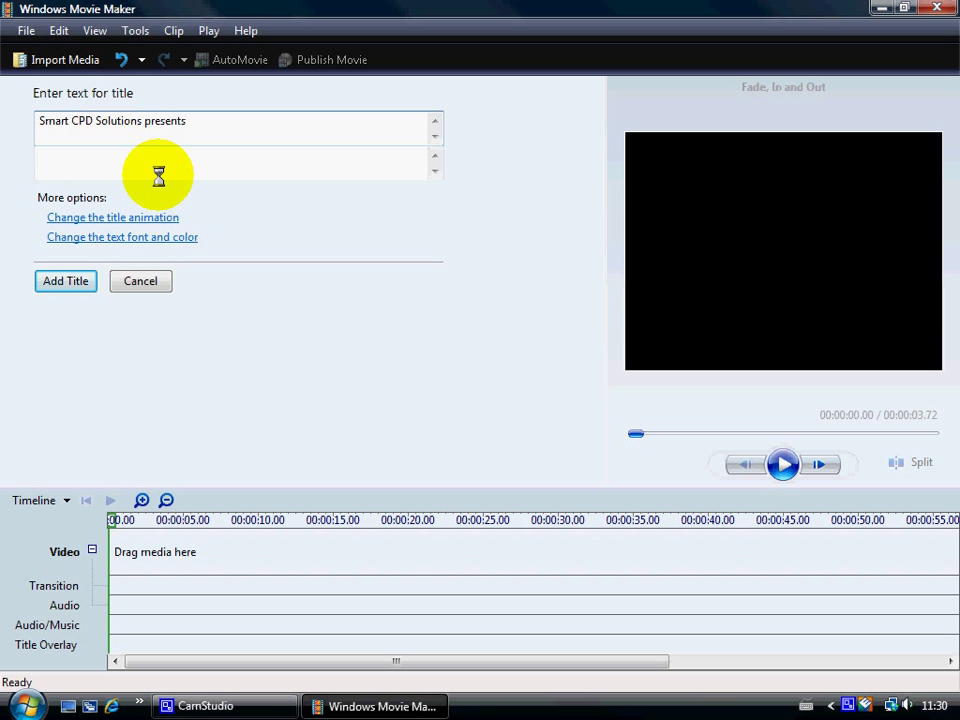
pyautogui.click(783, 463)
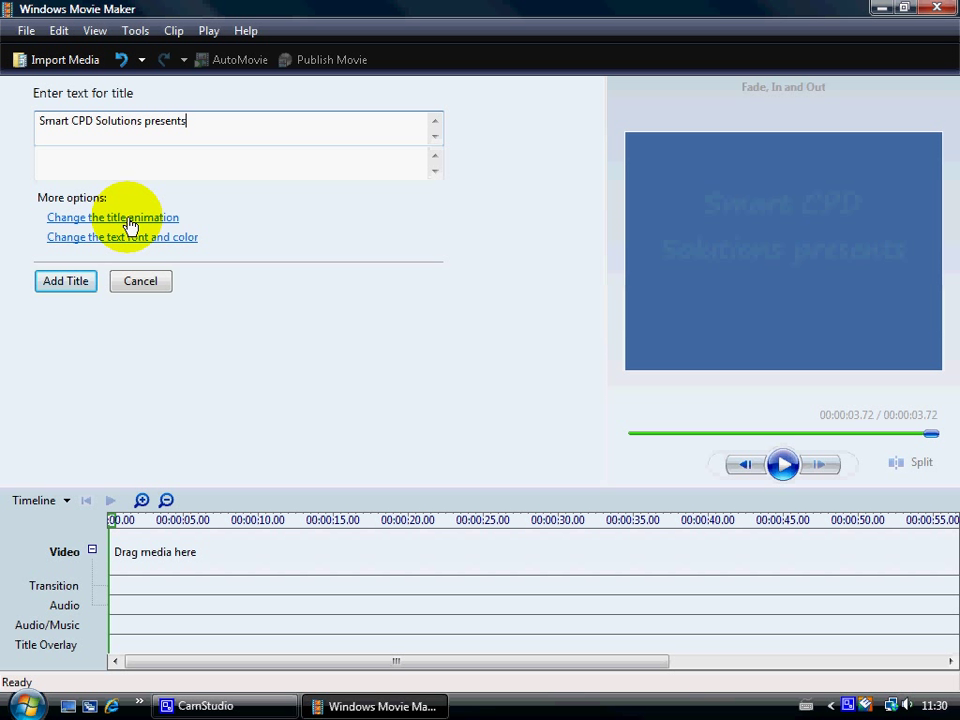
# Apply the Zoom, Up and In animation to the opening title.
pyautogui.click(112, 217)
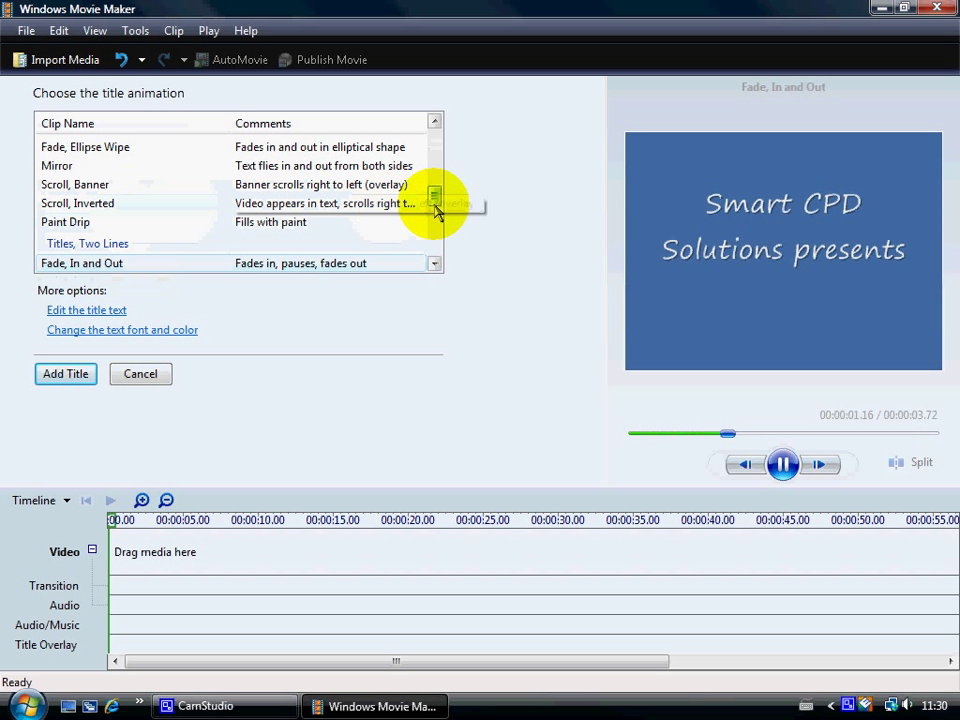
pyautogui.scroll(-3)
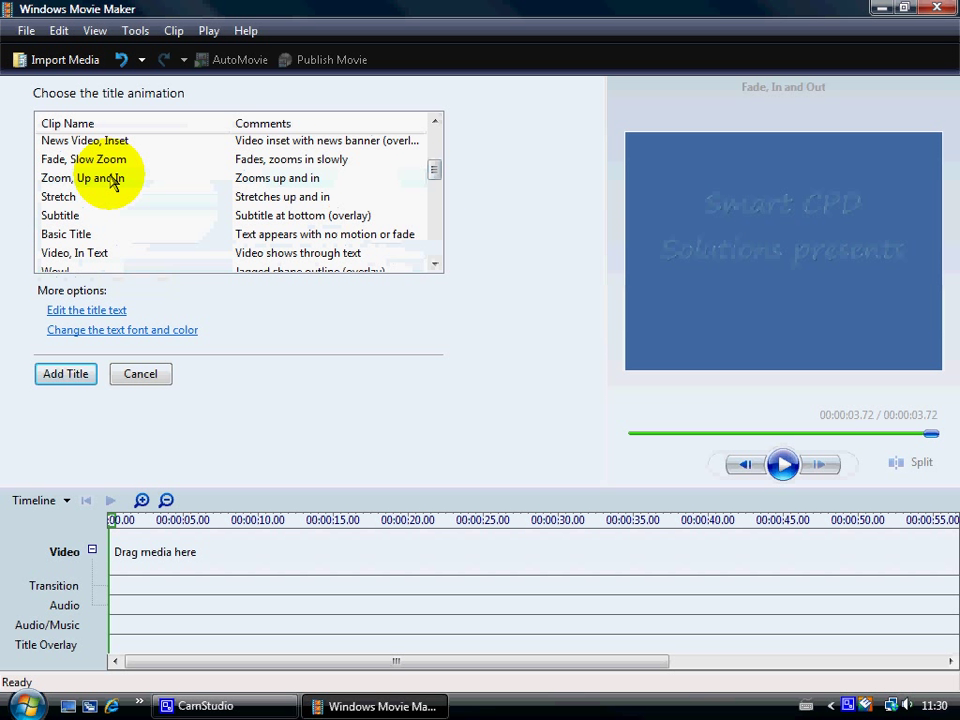
pyautogui.click(90, 178)
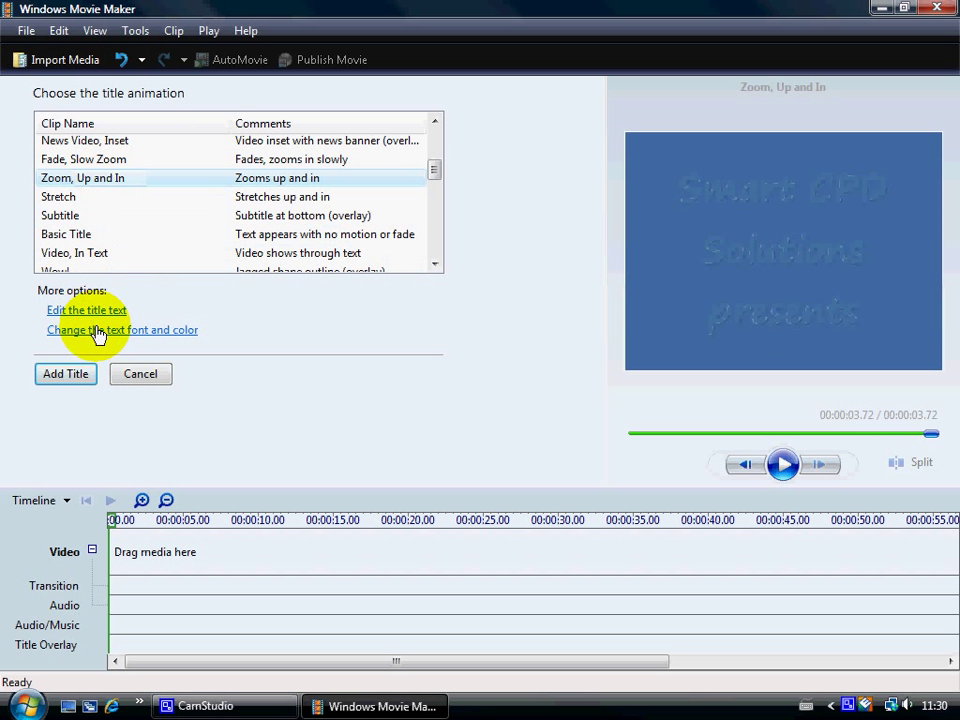
pyautogui.click(122, 330)
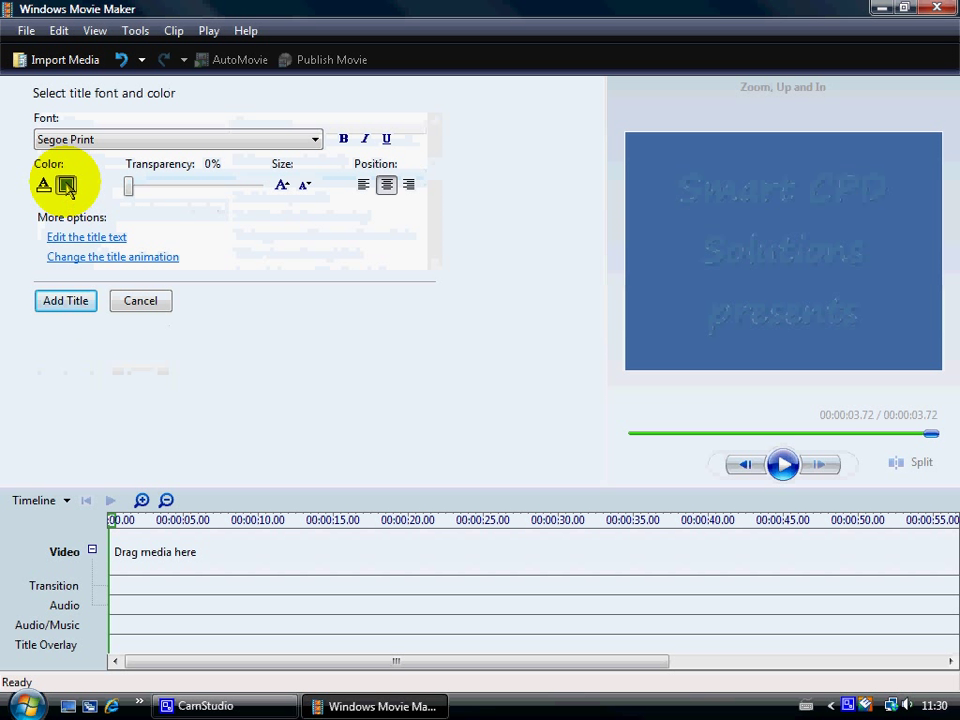
# Set the opening title's background colour to dark blue.
pyautogui.click(65, 186)
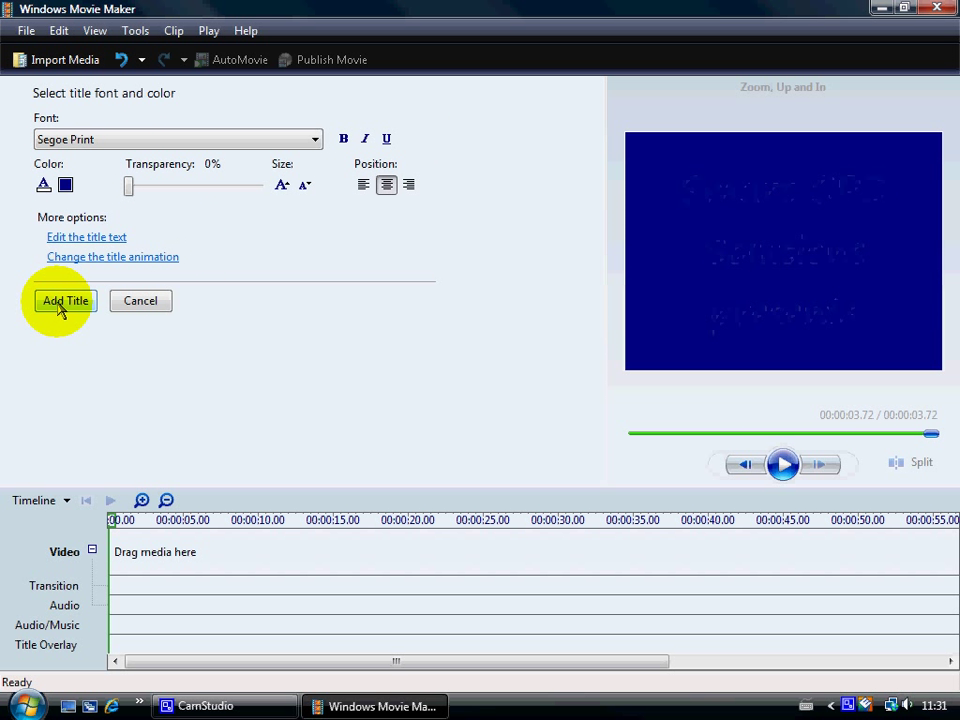
pyautogui.click(64, 300)
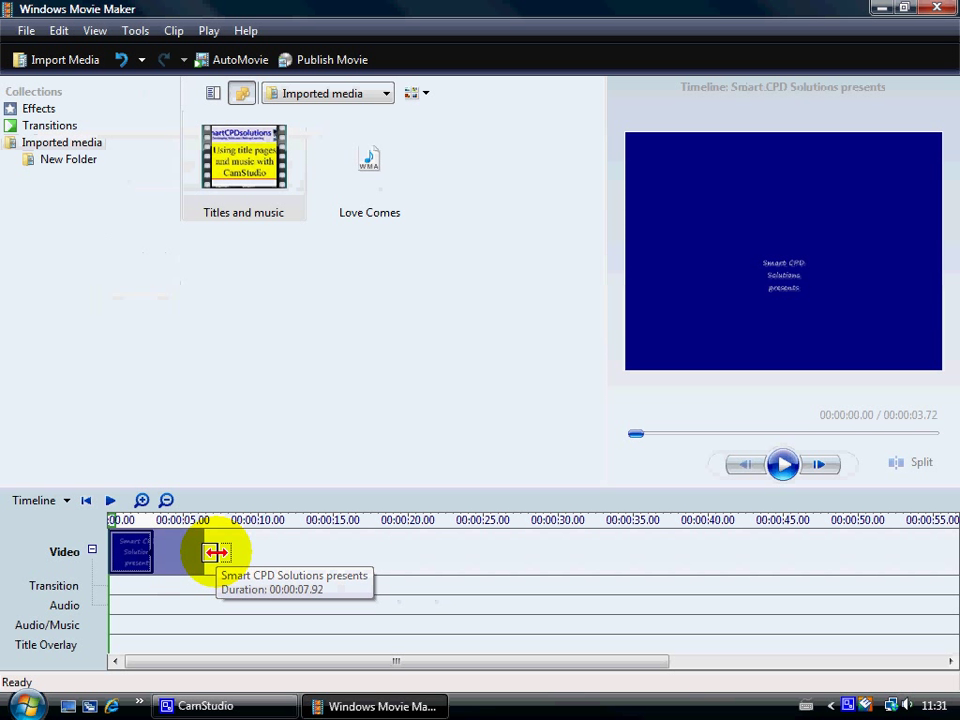
# Drag the title clip's edge out to about 15 seconds, making the movie 18 seconds.
pyautogui.moveTo(217, 553); pyautogui.dragTo(328, 553)
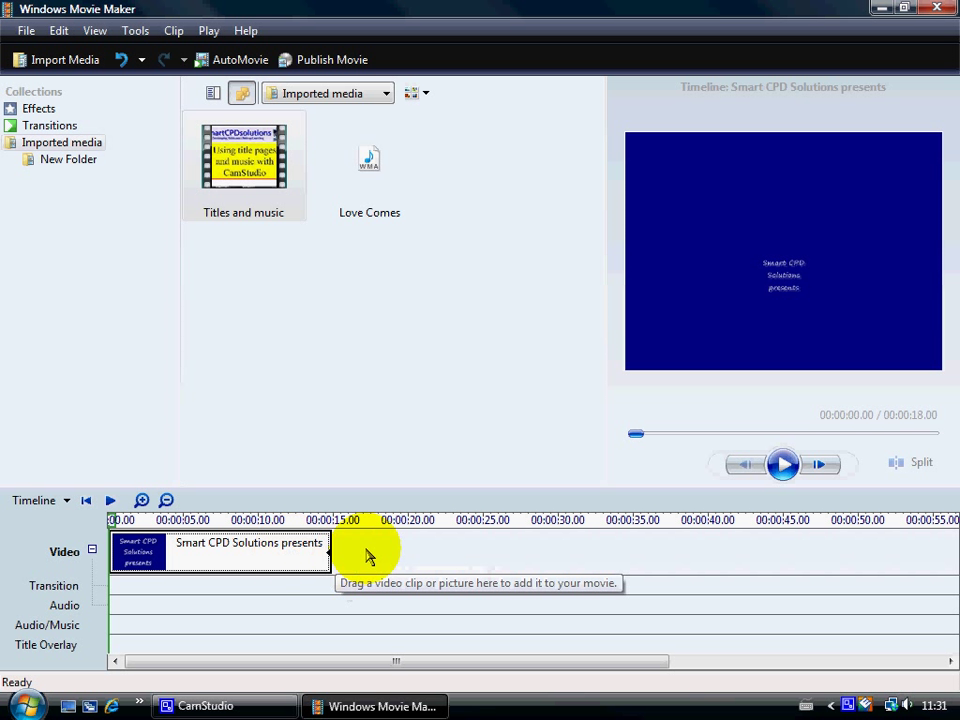
pyautogui.moveTo(248, 176)
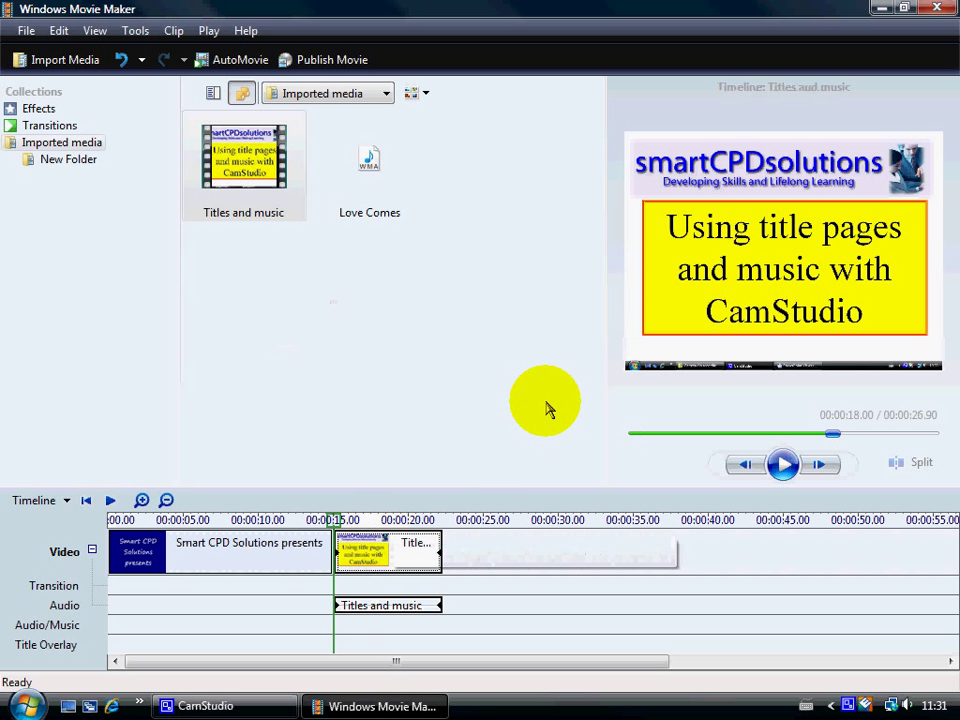
pyautogui.moveTo(562, 401)
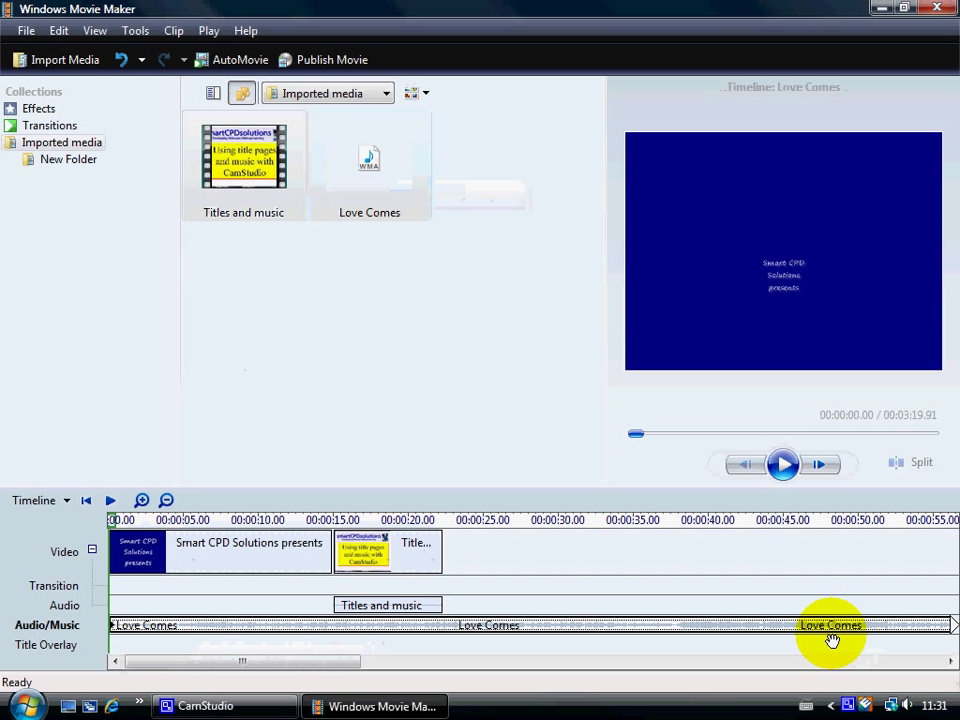
pyautogui.moveTo(953, 626)
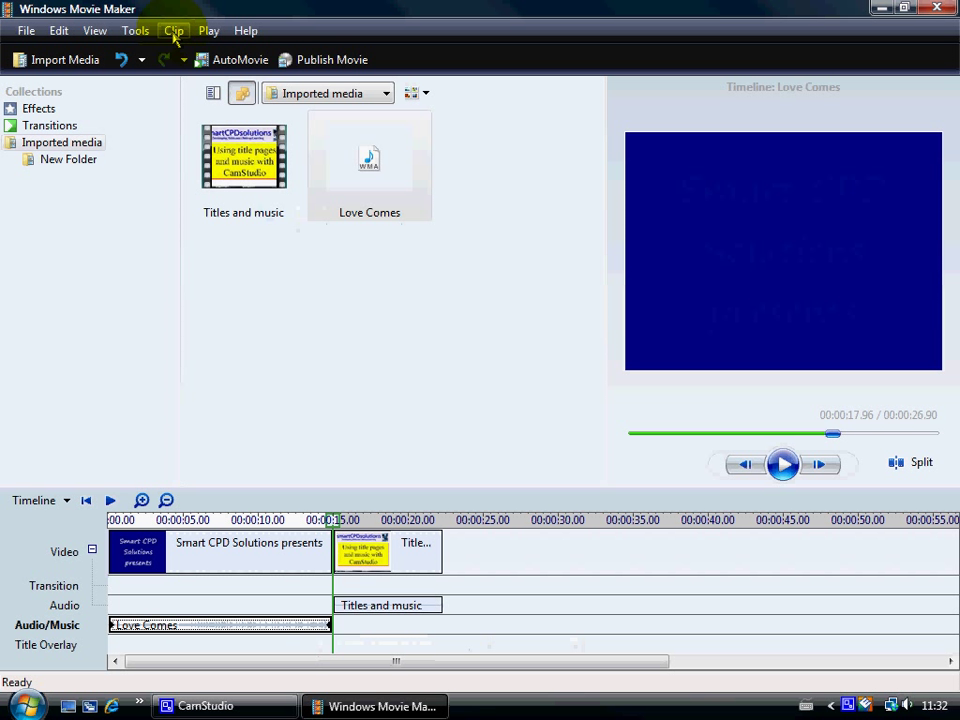
# Apply Fade Out to the Love Comes music clip via Clip > Audio.
pyautogui.click(172, 30)
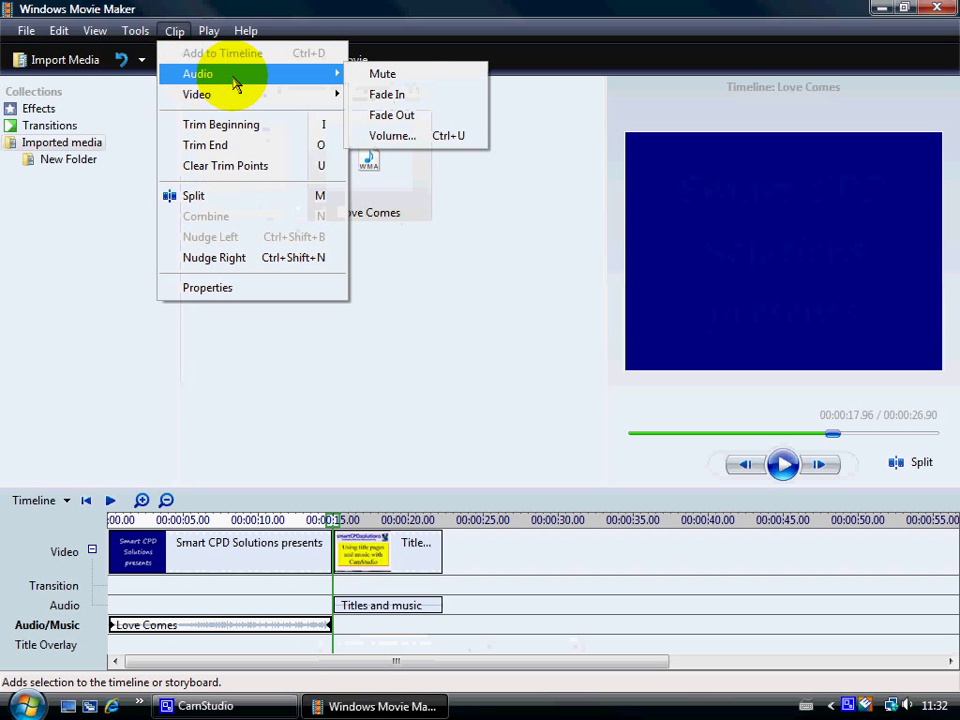
pyautogui.moveTo(390, 114)
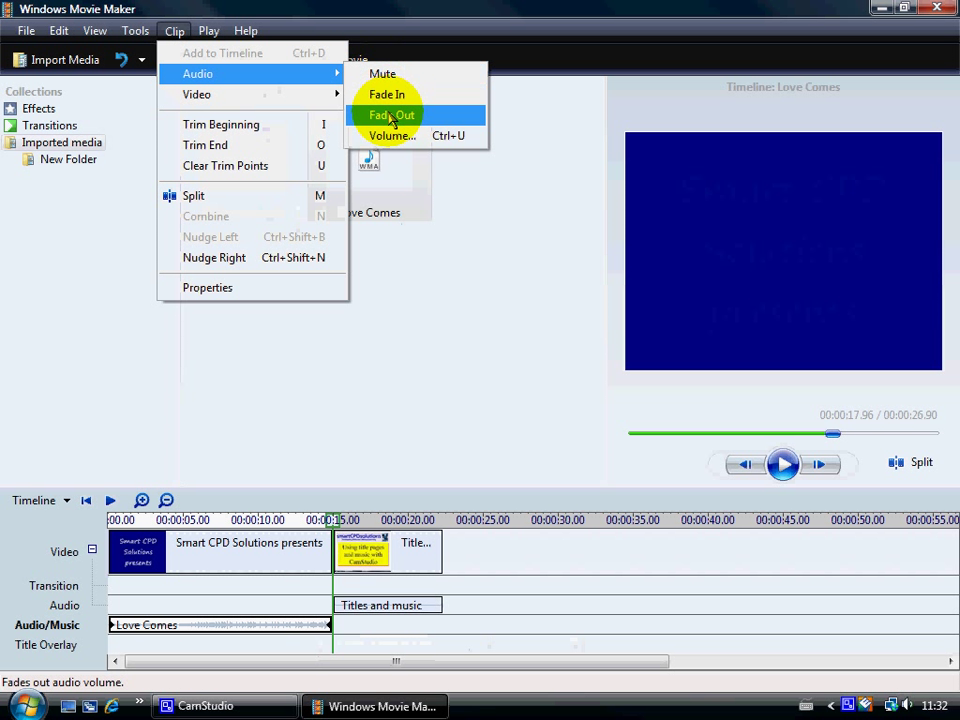
pyautogui.click(391, 114)
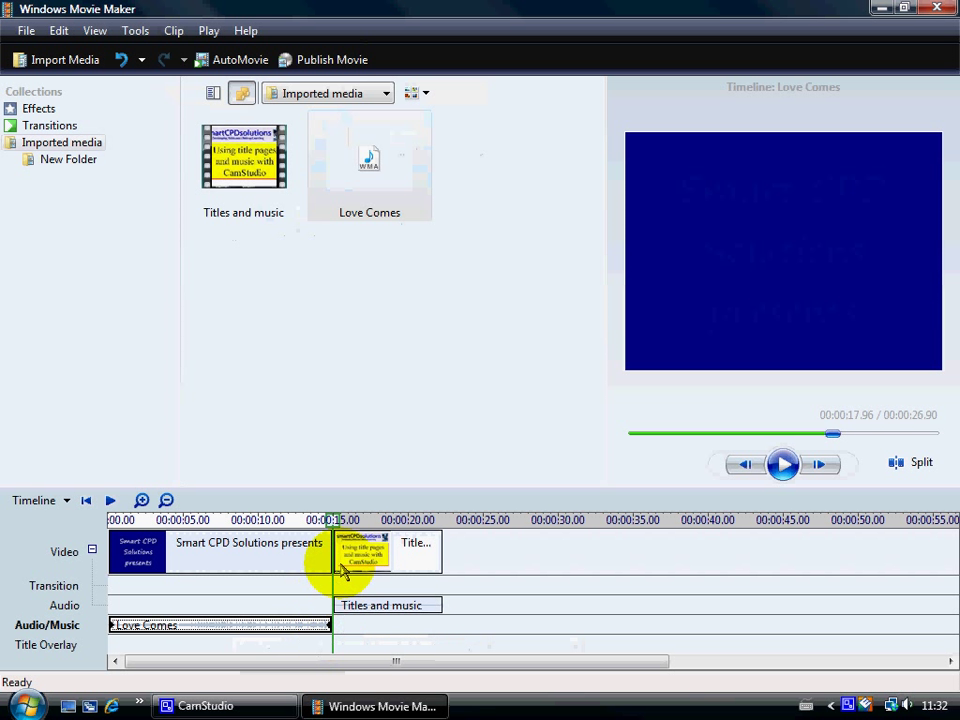
pyautogui.moveTo(375, 555)
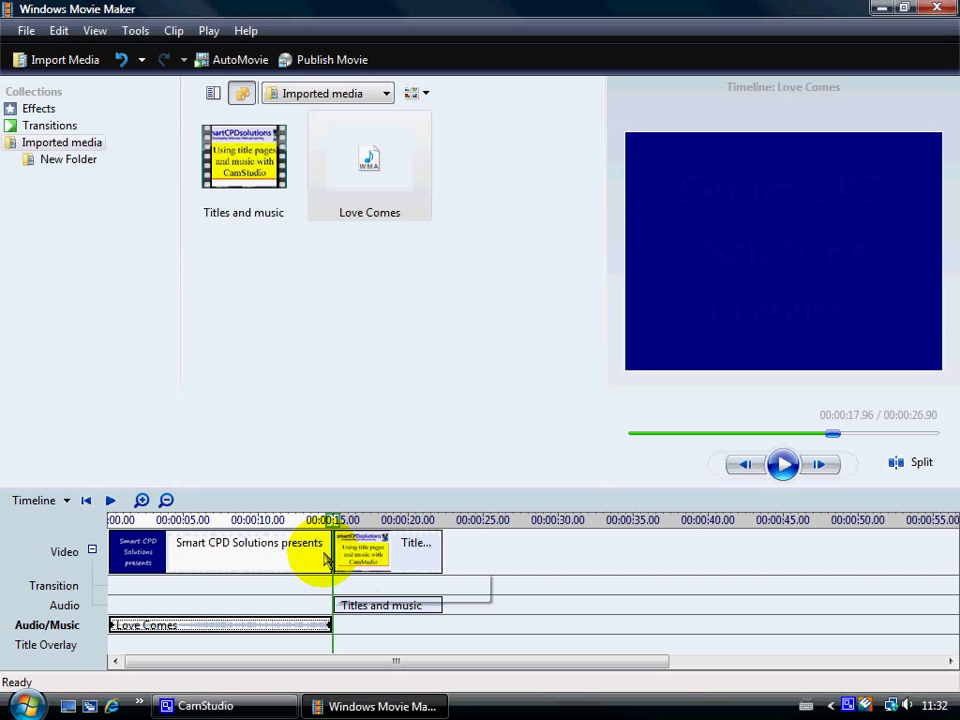
pyautogui.moveTo(328, 558)
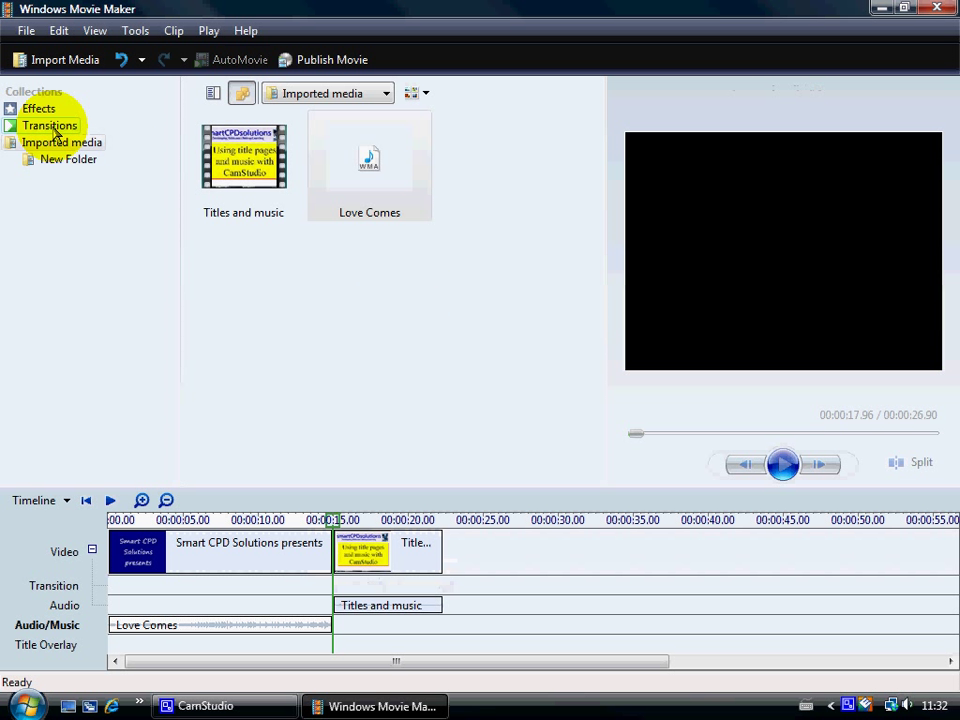
# Show the Transitions collection, including Bars, Bow Tie and Circle.
pyautogui.click(47, 123)
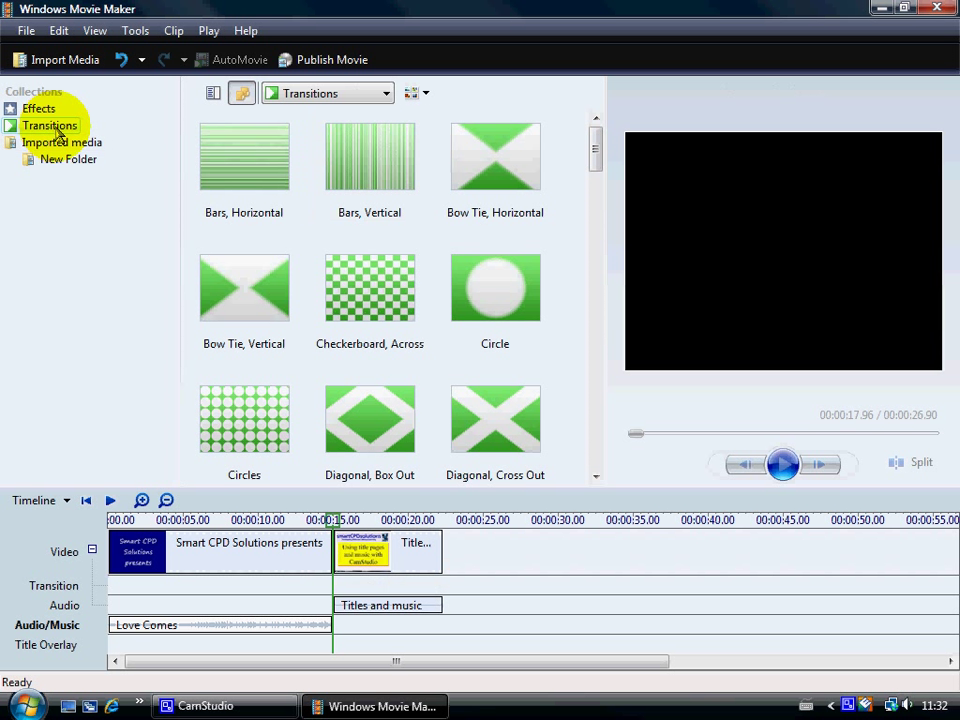
pyautogui.moveTo(532, 332)
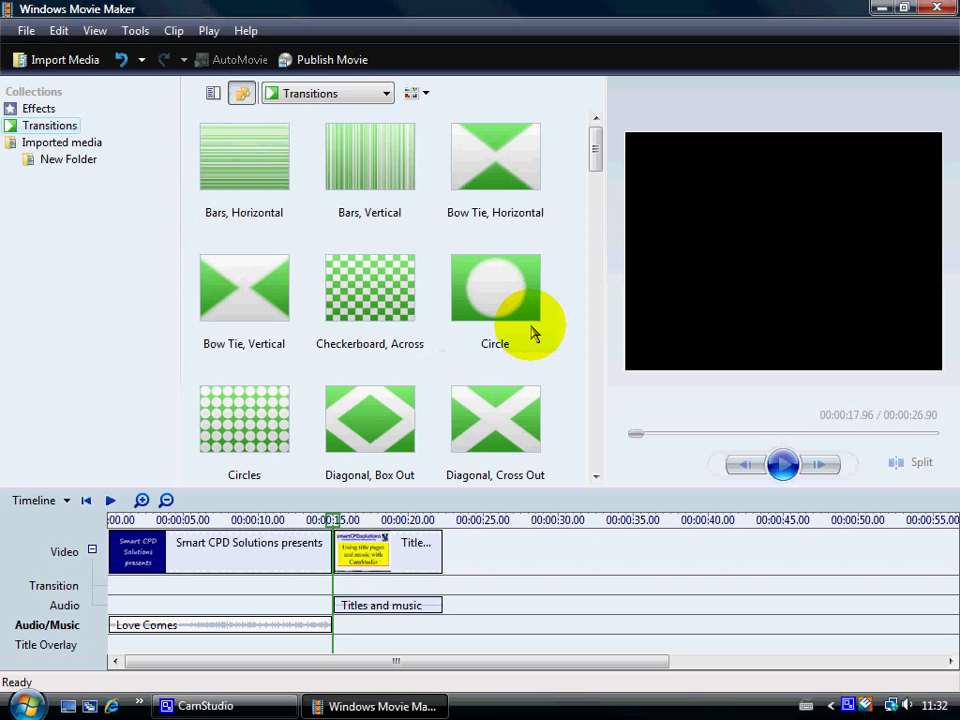
pyautogui.moveTo(497, 292)
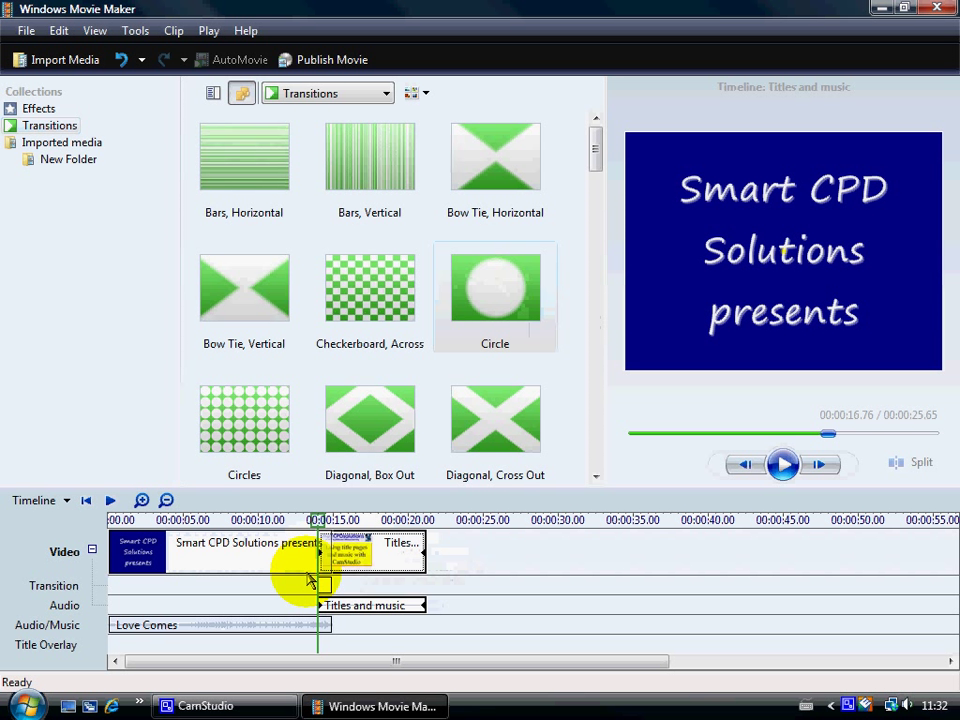
pyautogui.moveTo(322, 573)
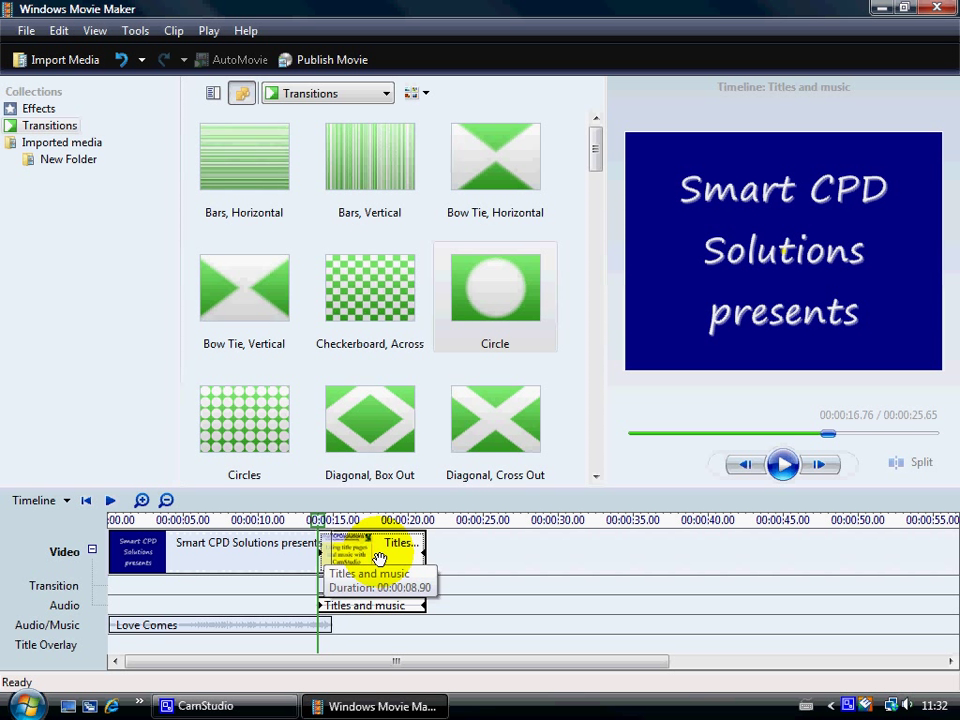
pyautogui.moveTo(253, 636)
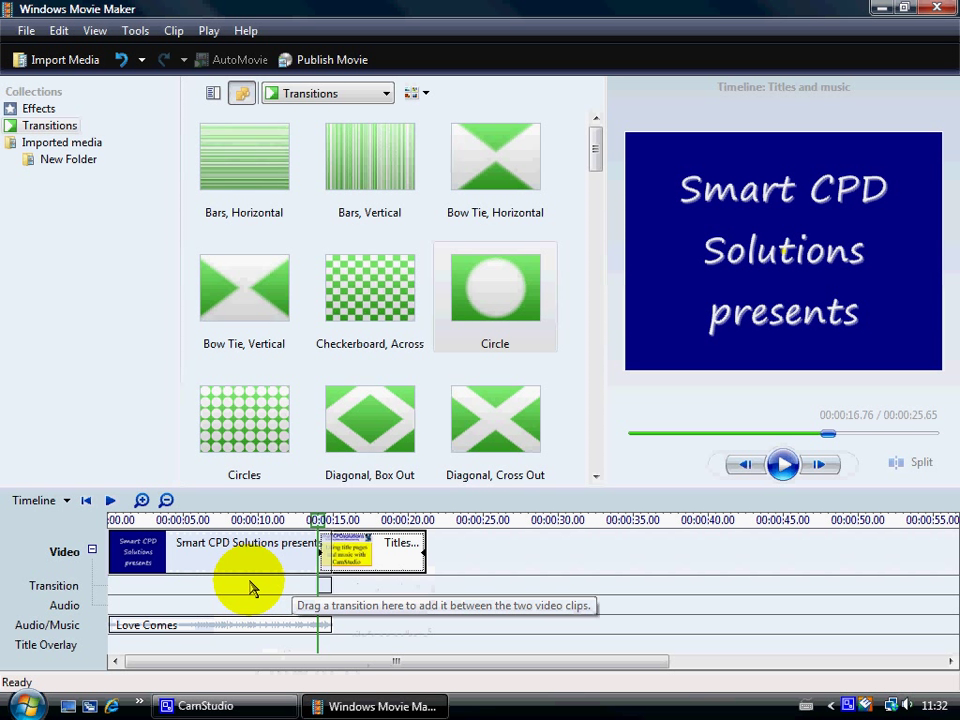
pyautogui.moveTo(88, 500)
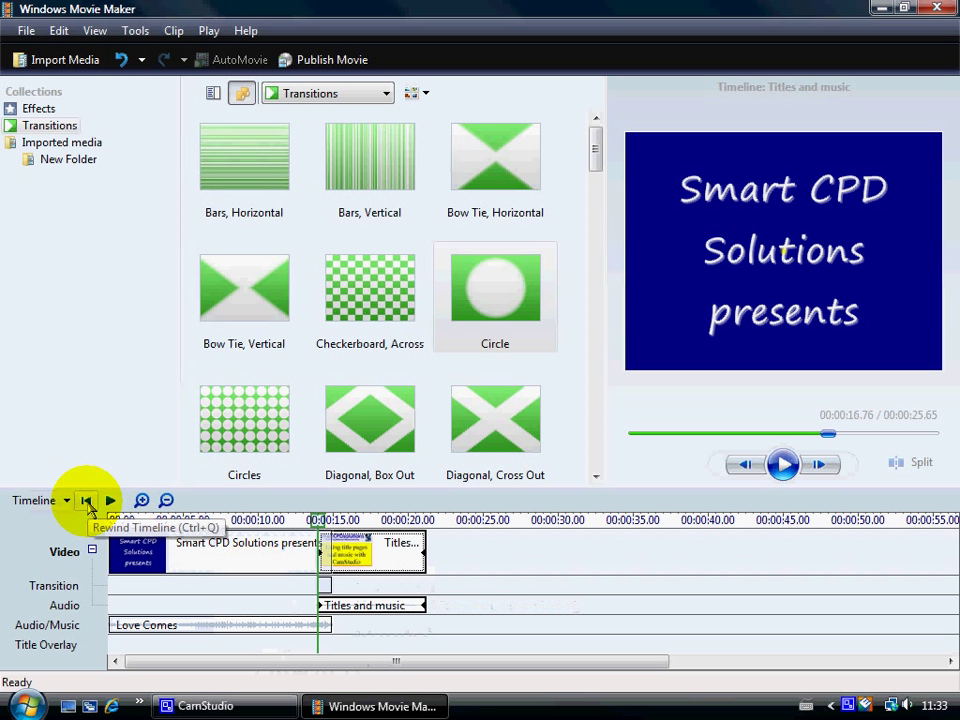
pyautogui.click(87, 500)
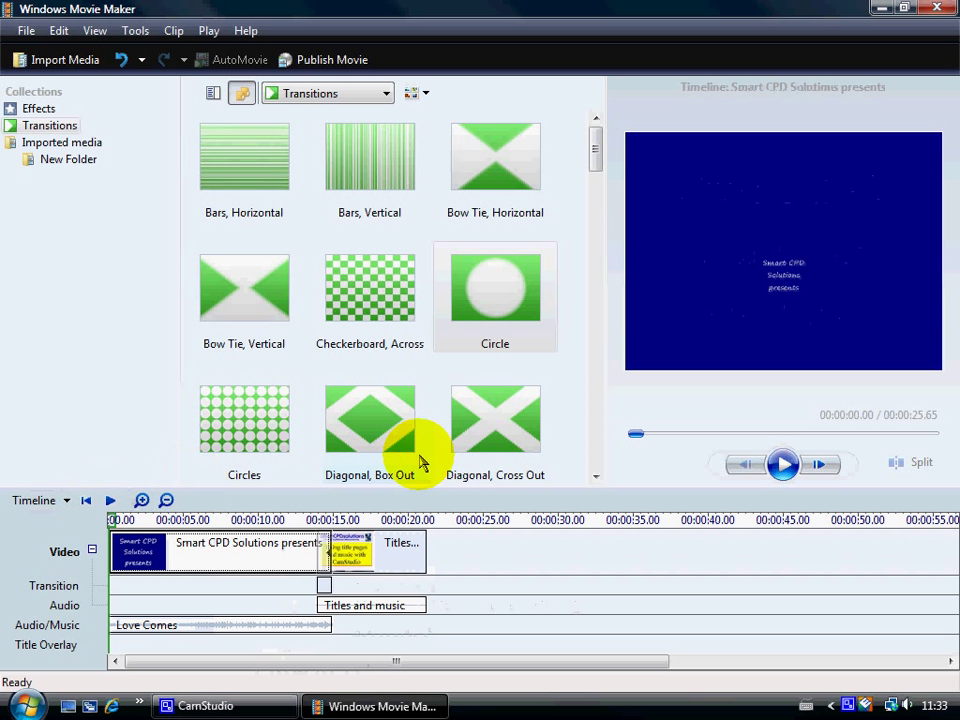
pyautogui.moveTo(568, 410)
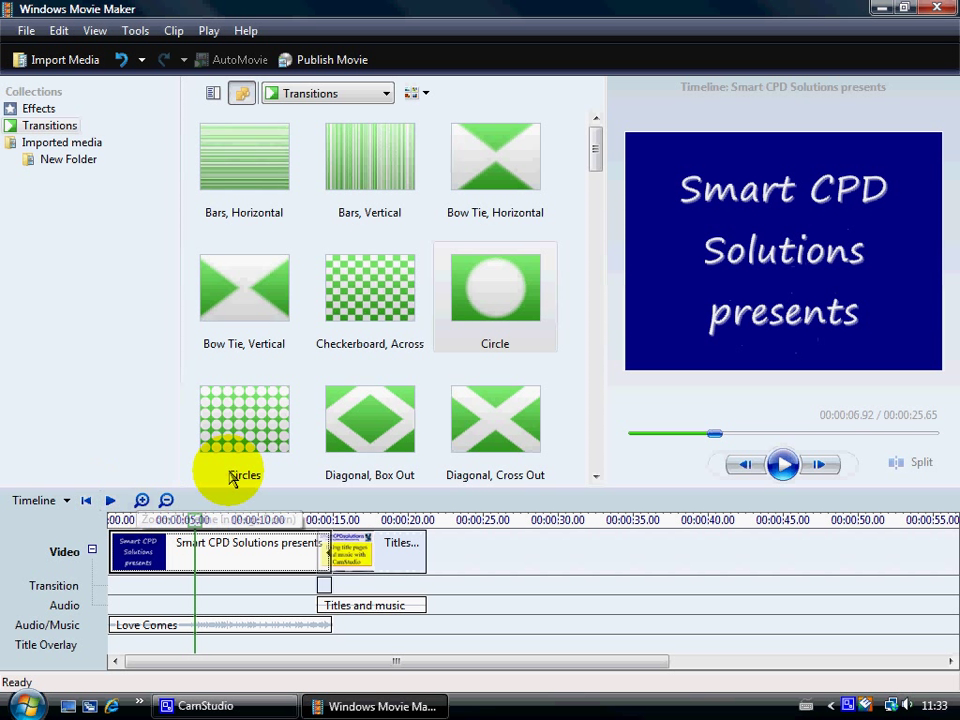
pyautogui.moveTo(232, 470)
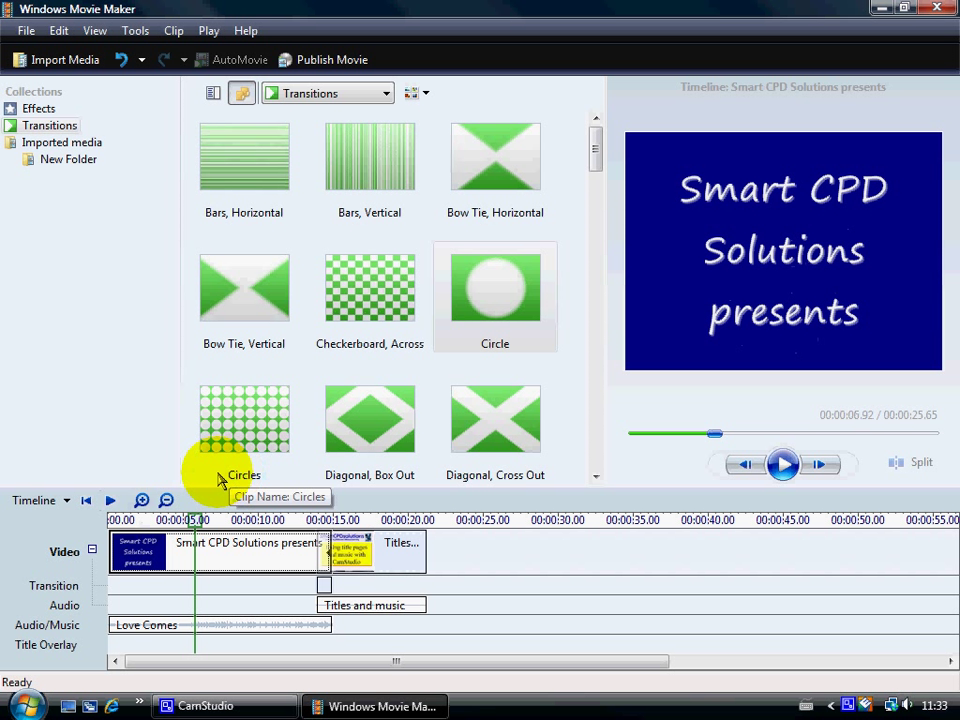
pyautogui.moveTo(220, 478)
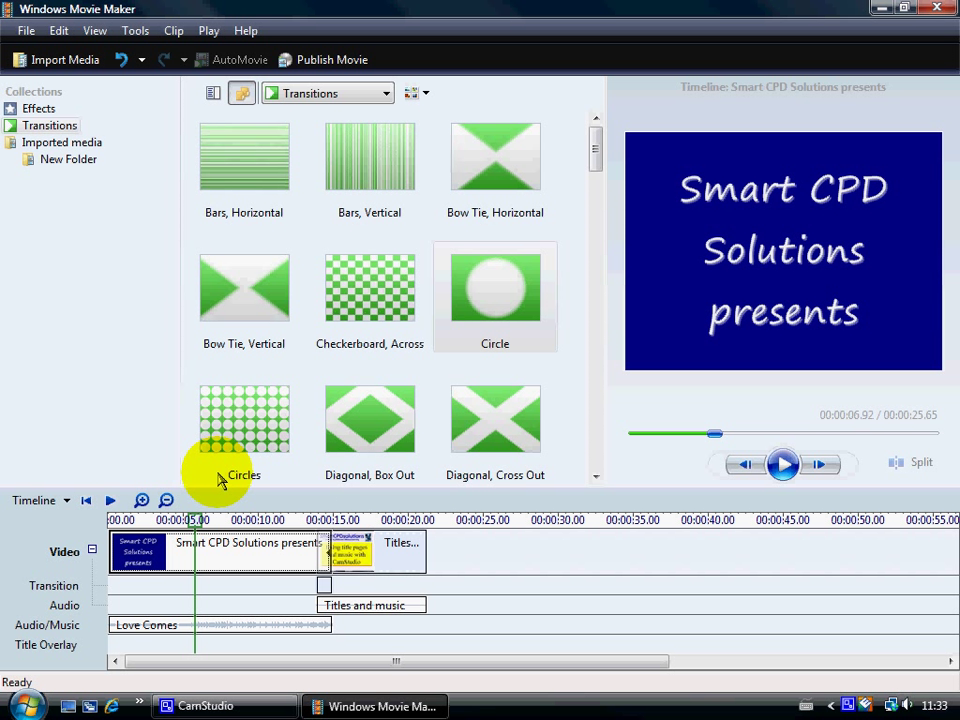
pyautogui.moveTo(142, 210)
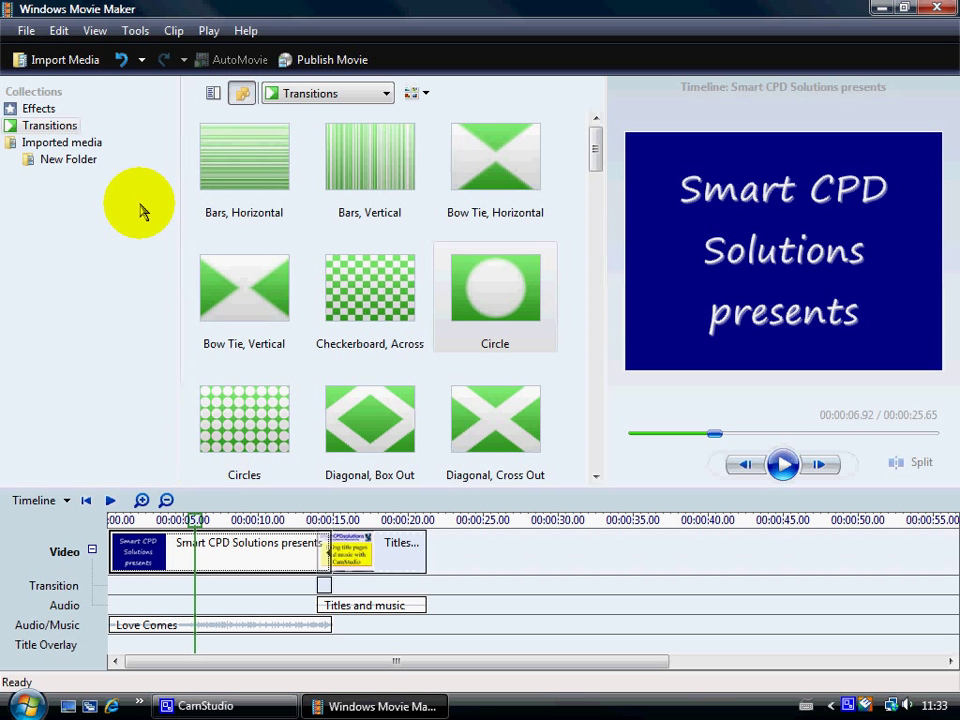